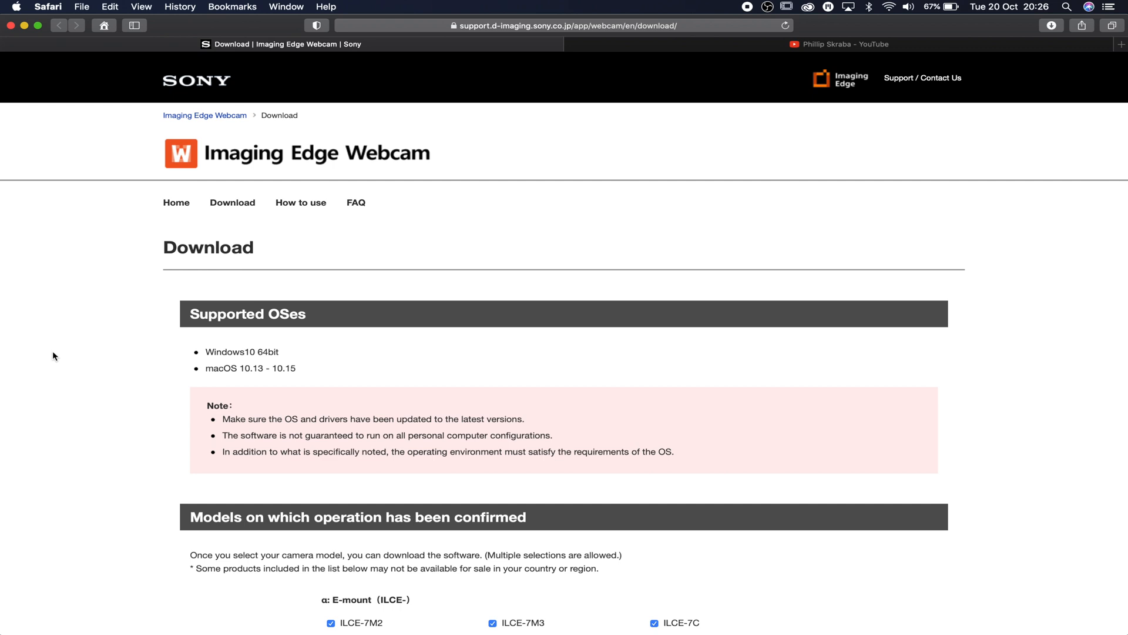
# Scroll past the supported camera model checklist to the Download (Windows) and Download (Mac) buttons
pyautogui.scroll(-3)
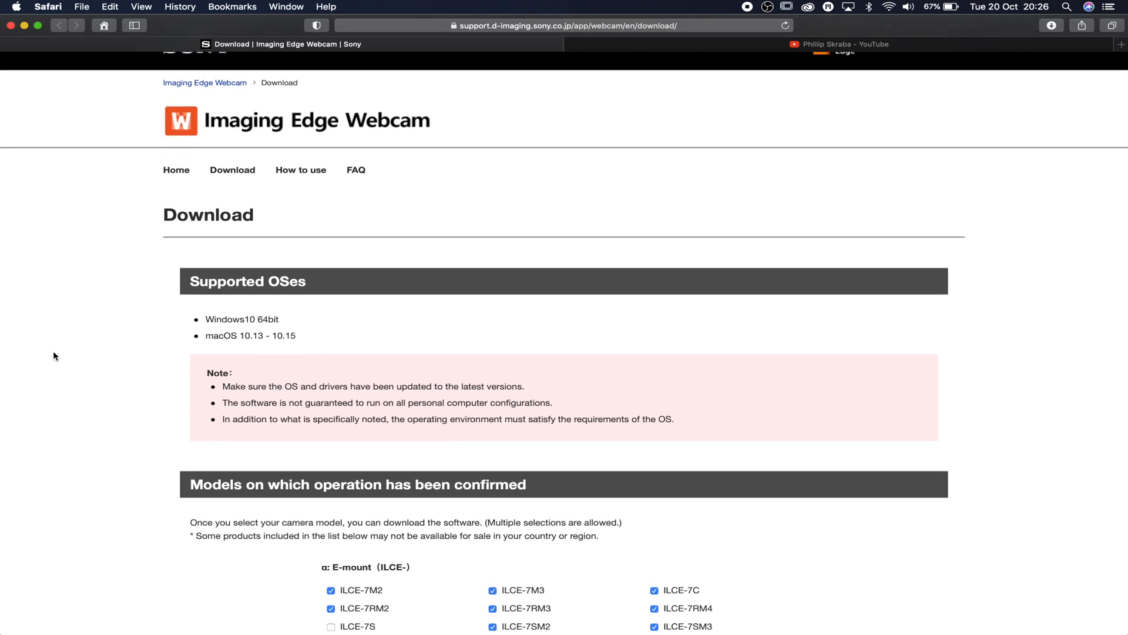
pyautogui.scroll(-3)
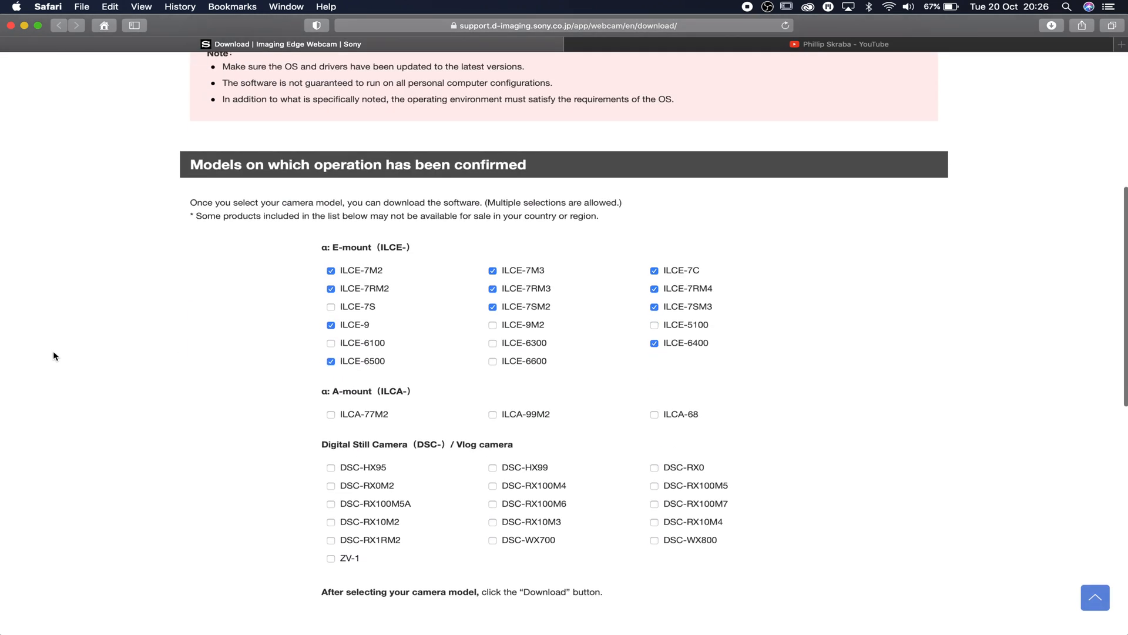
pyautogui.moveTo(190, 391)
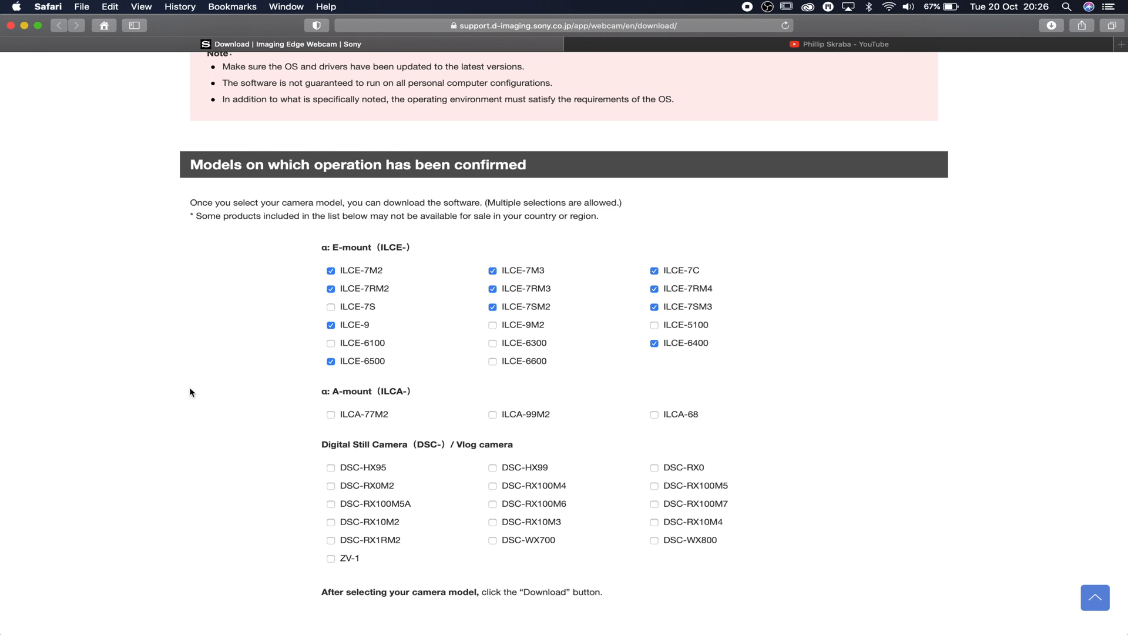
pyautogui.moveTo(239, 326)
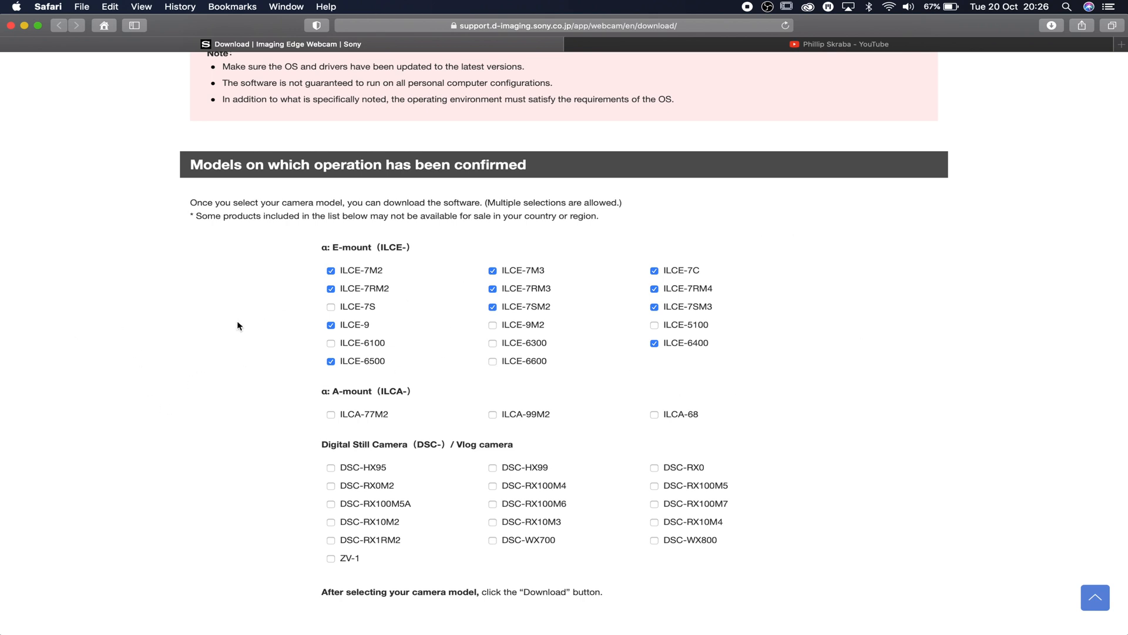
pyautogui.scroll(-3)
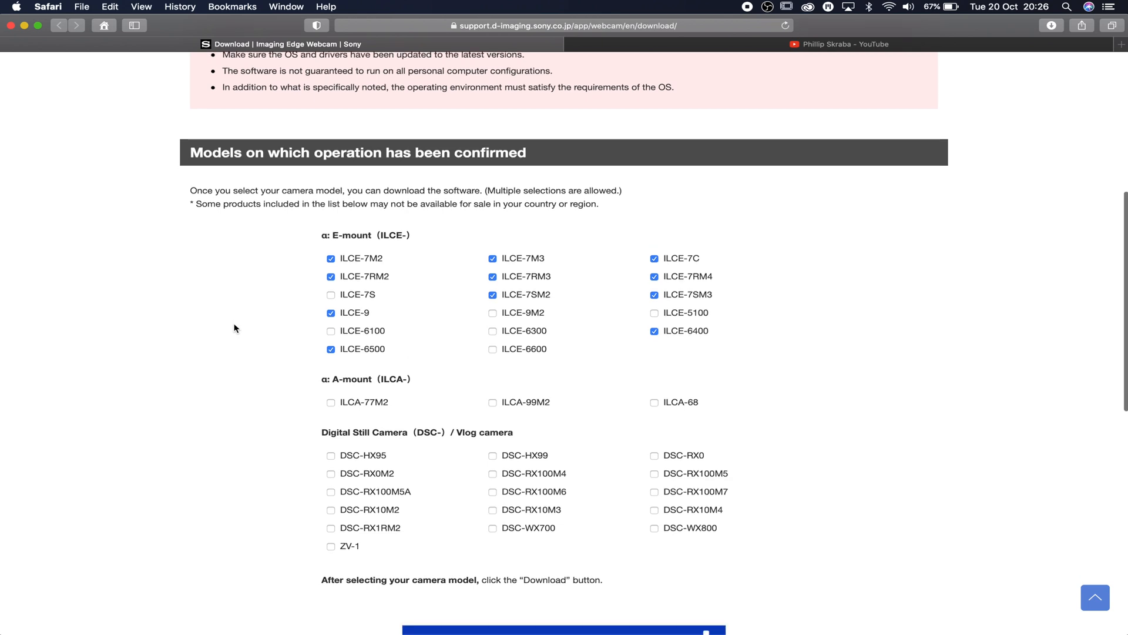
pyautogui.scroll(-3)
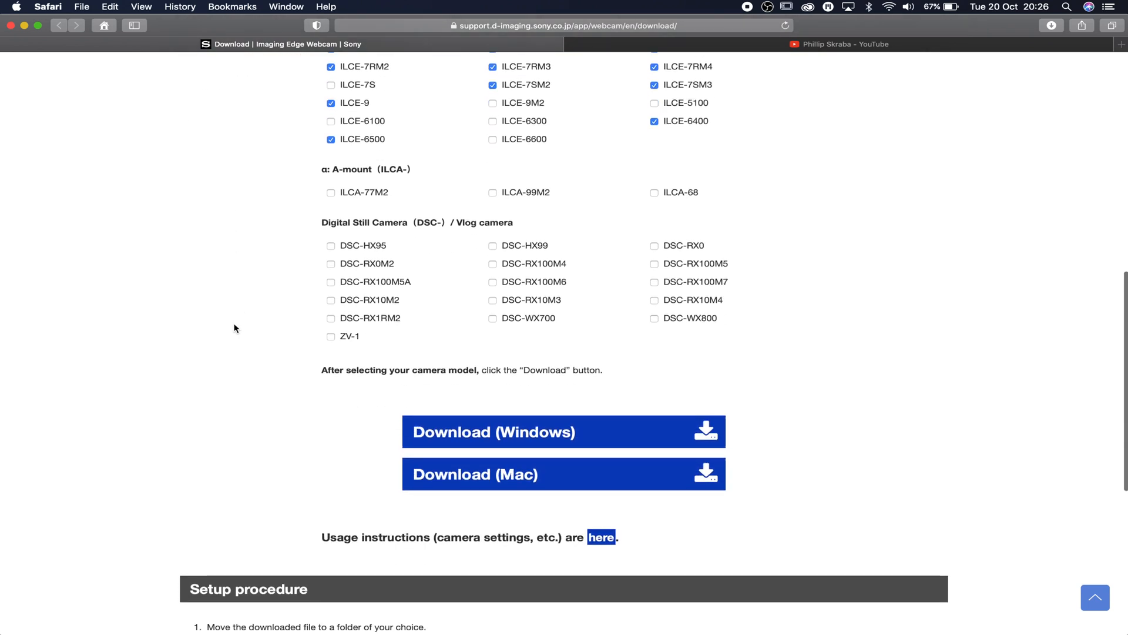
pyautogui.scroll(-3)
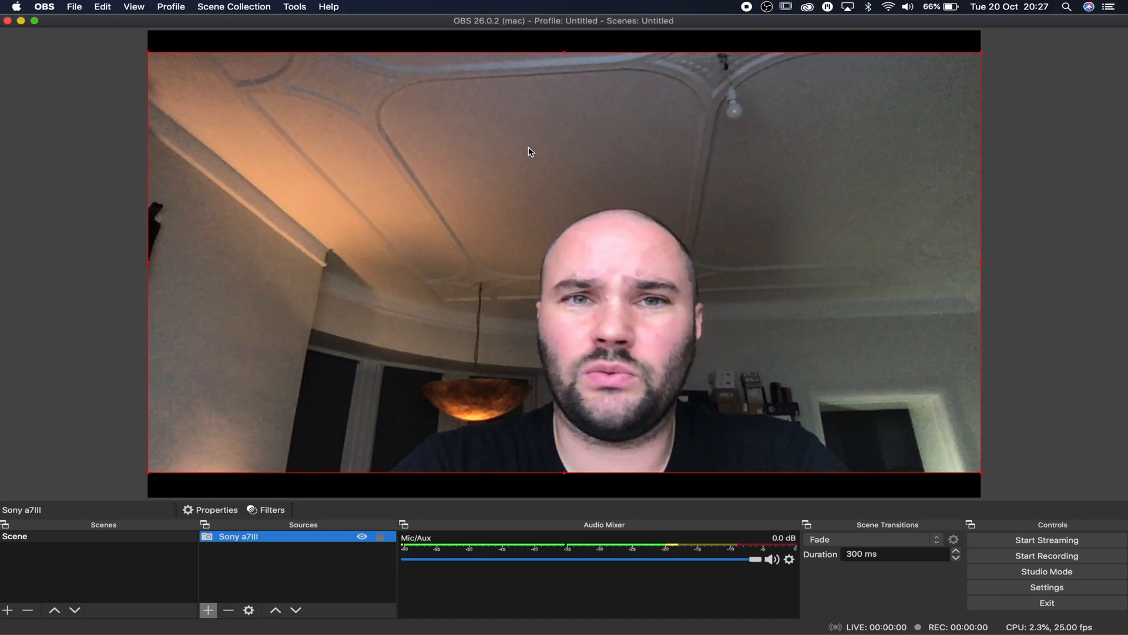
pyautogui.moveTo(85, 214)
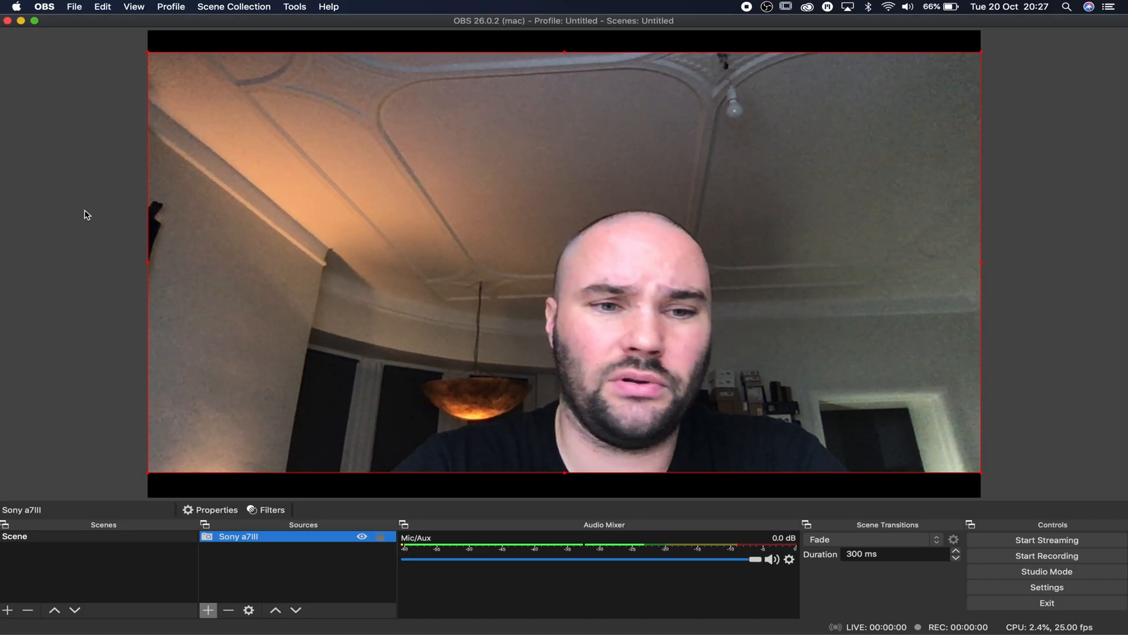
pyautogui.click(208, 610)
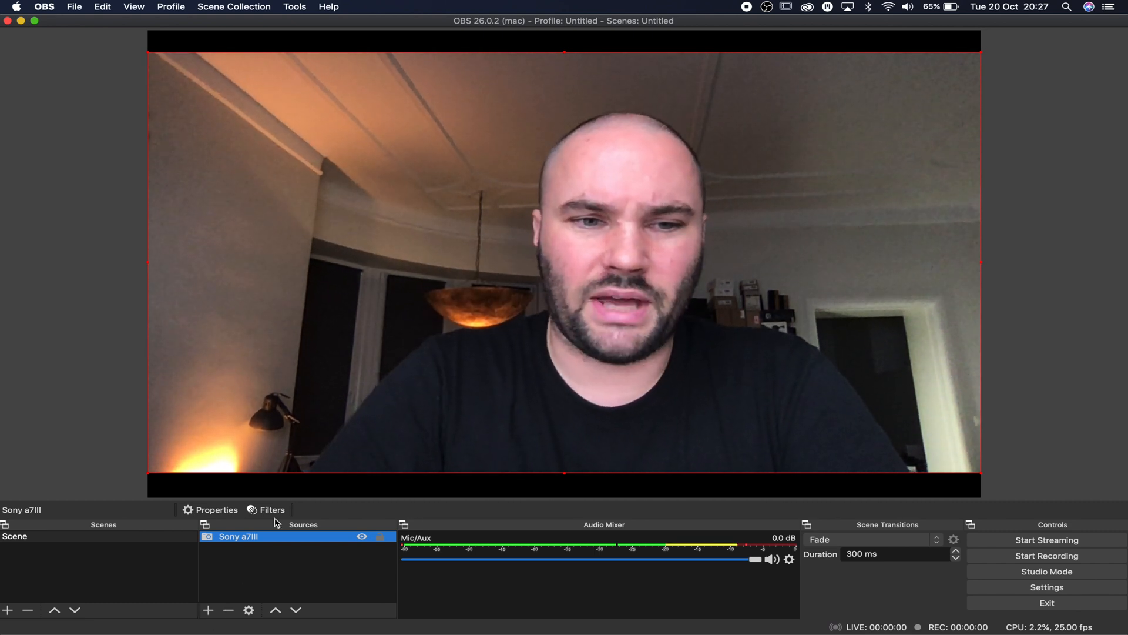
# Set the Sony a7III source device to Sony Camera (Imaging Edge) in its properties
pyautogui.click(215, 509)
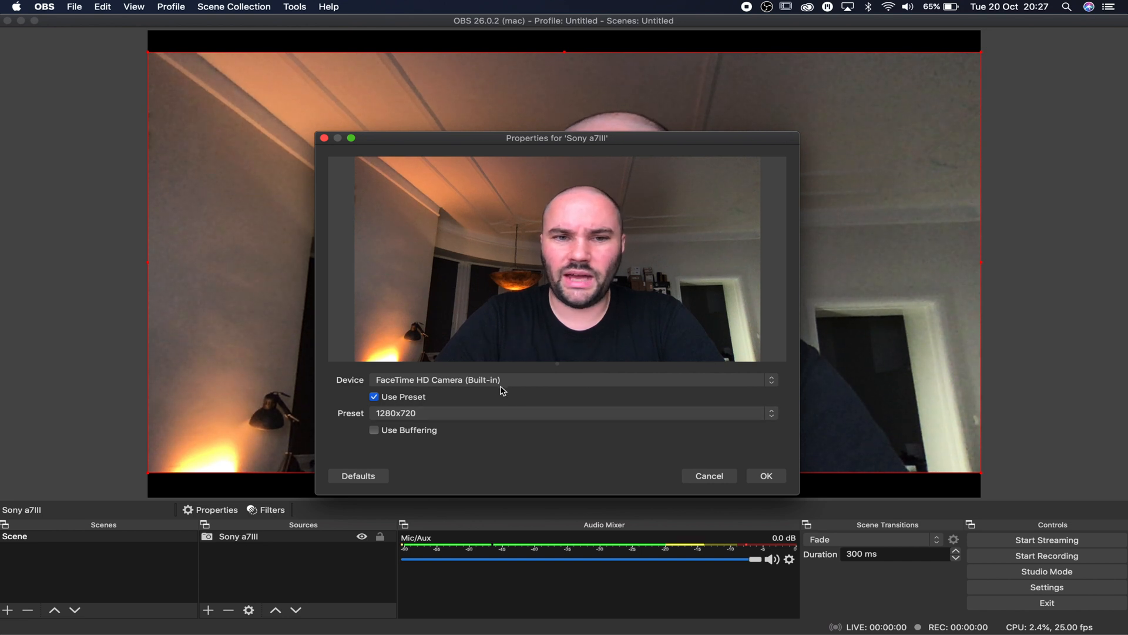
pyautogui.click(570, 379)
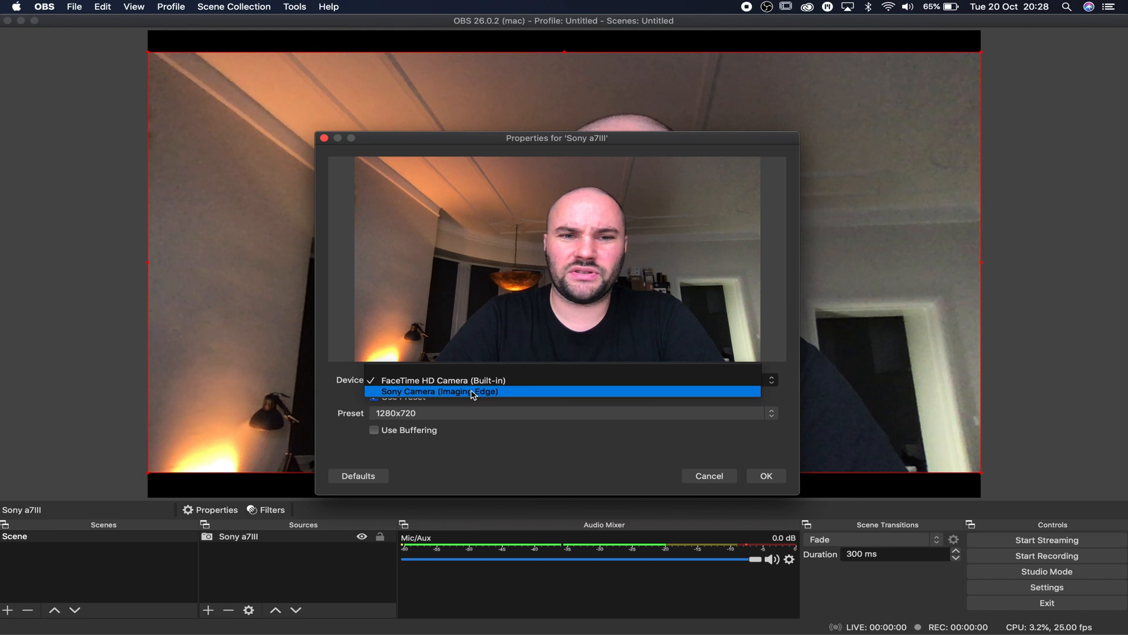
pyautogui.click(440, 391)
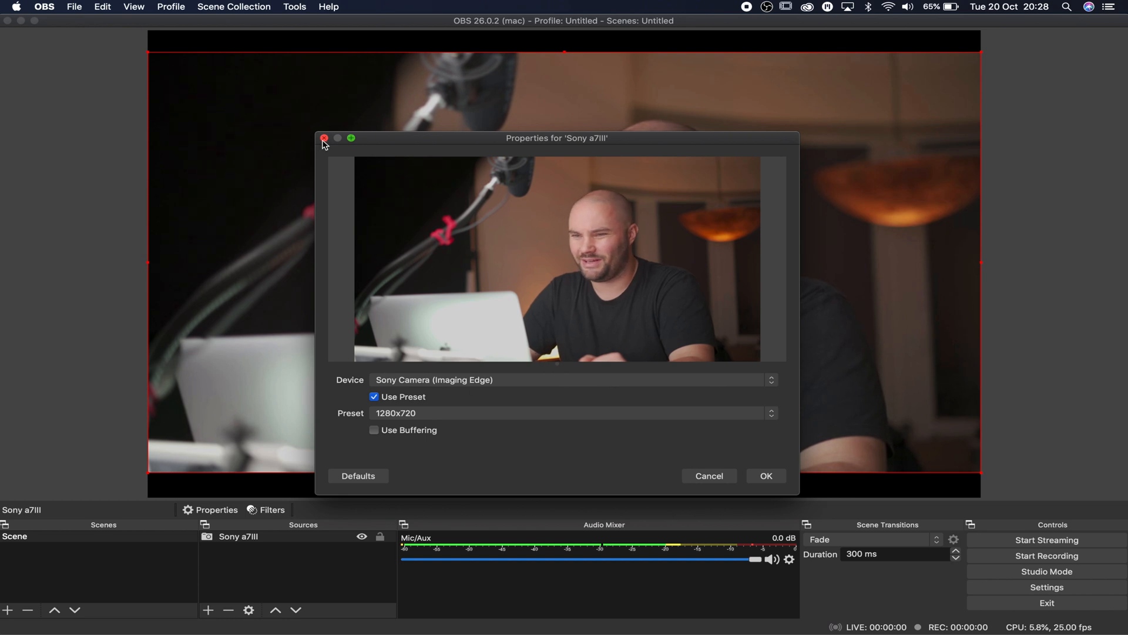
pyautogui.click(323, 138)
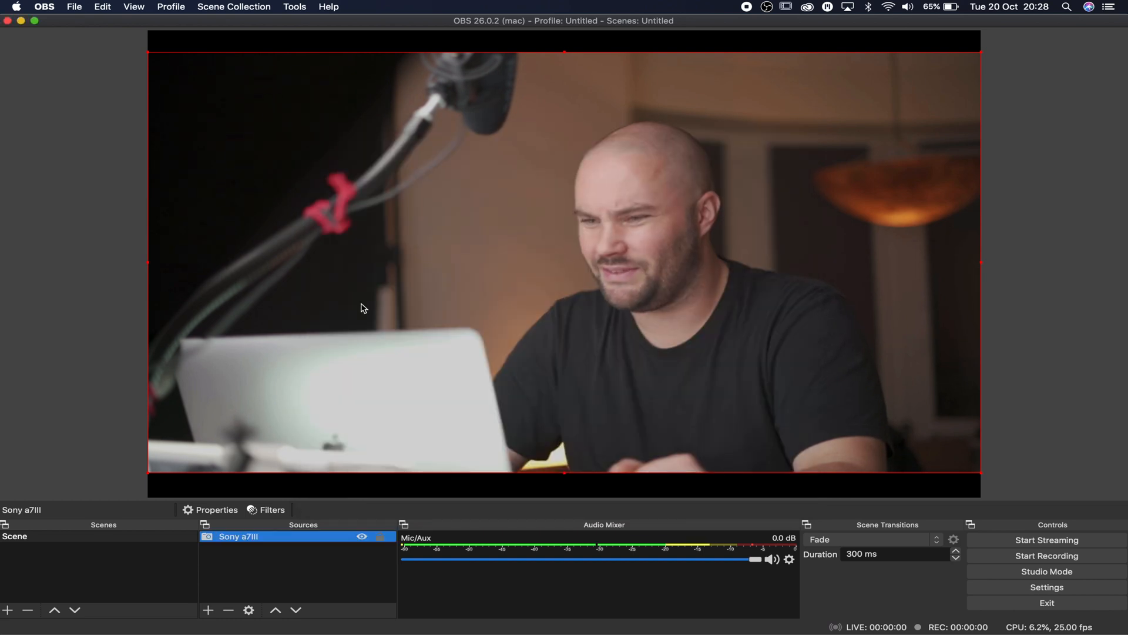